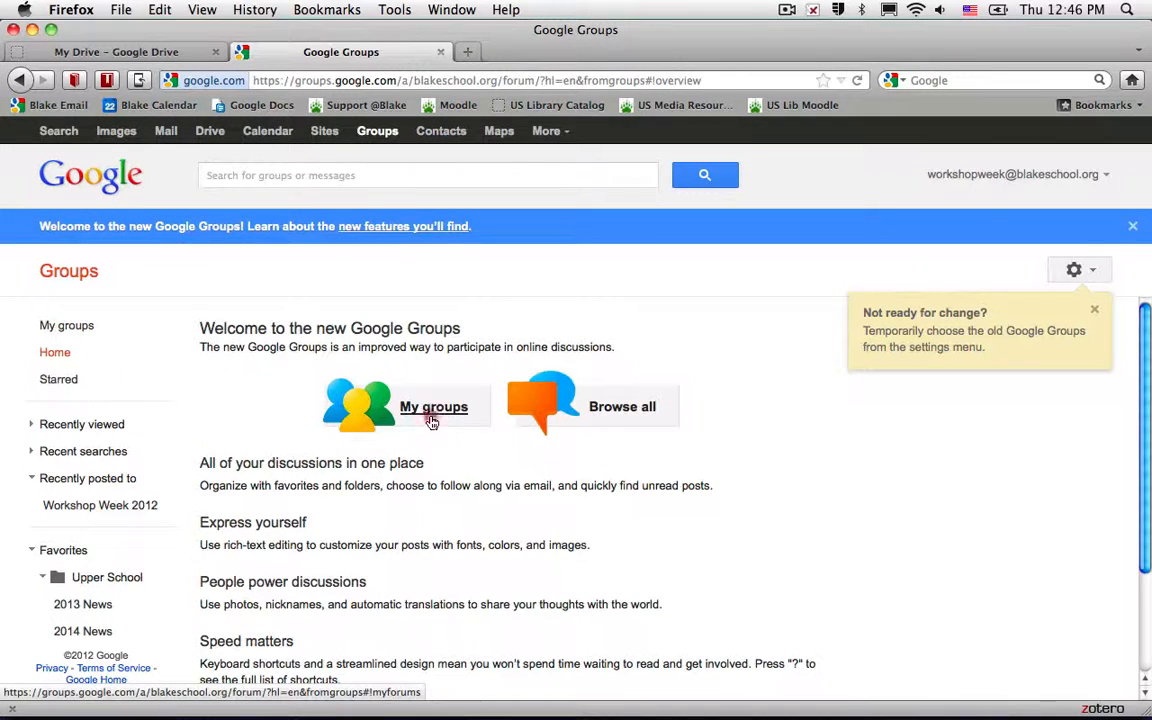
Open the Workshop Week 2012 group from My groups
click(433, 406)
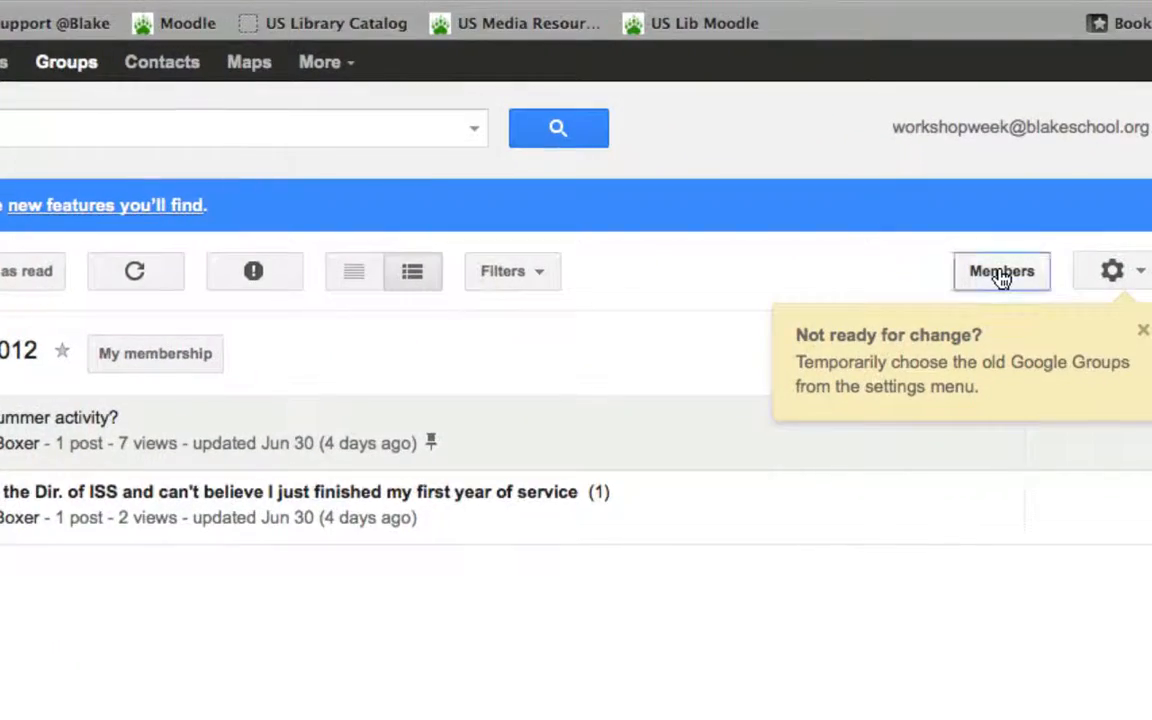
Show the Workshop Week 2012 member list of seven members
click(1001, 271)
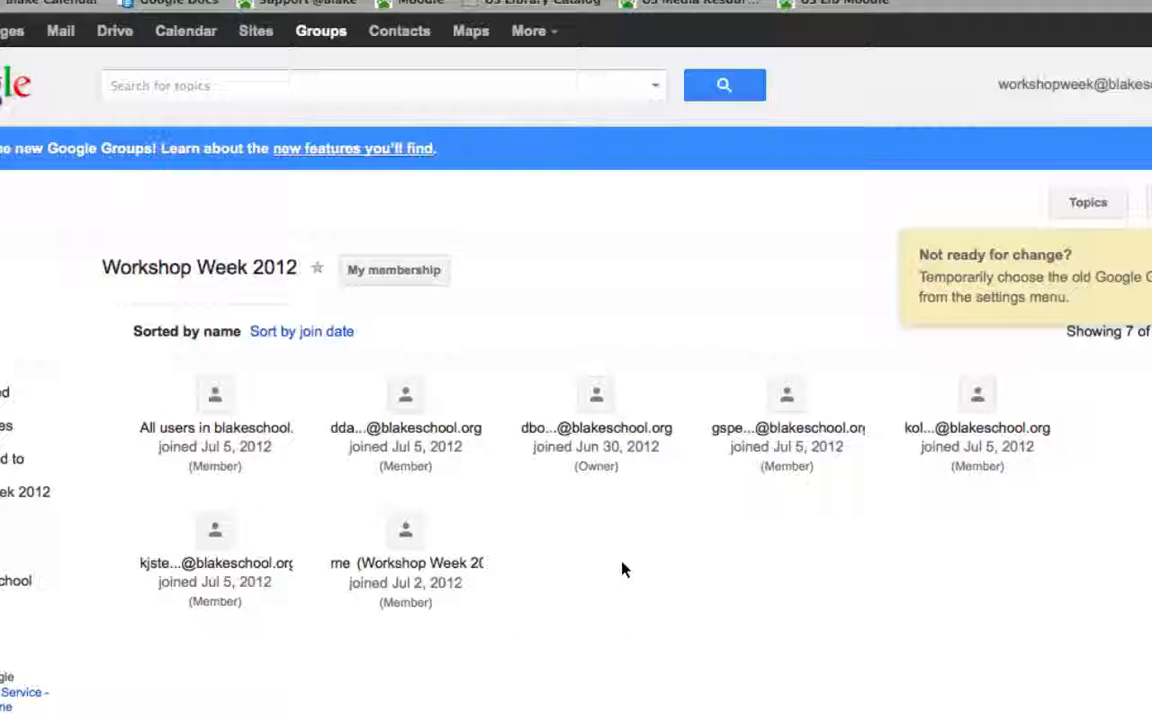
scroll(up, 3)
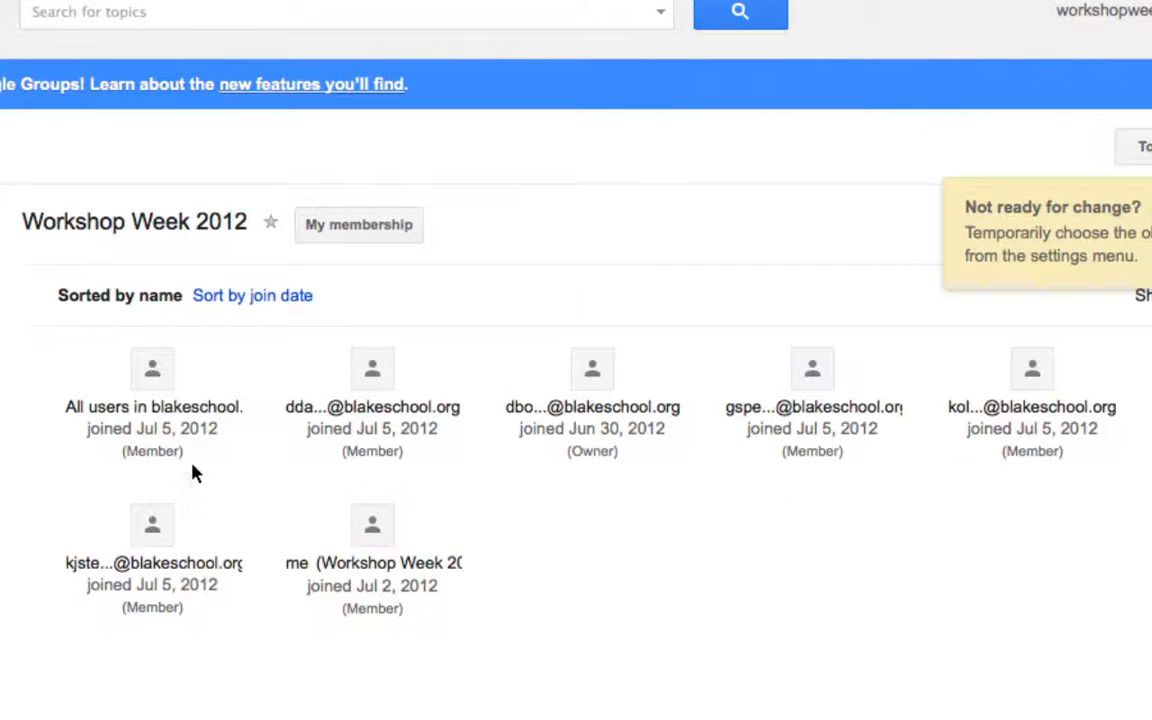
mouse_move(110, 415)
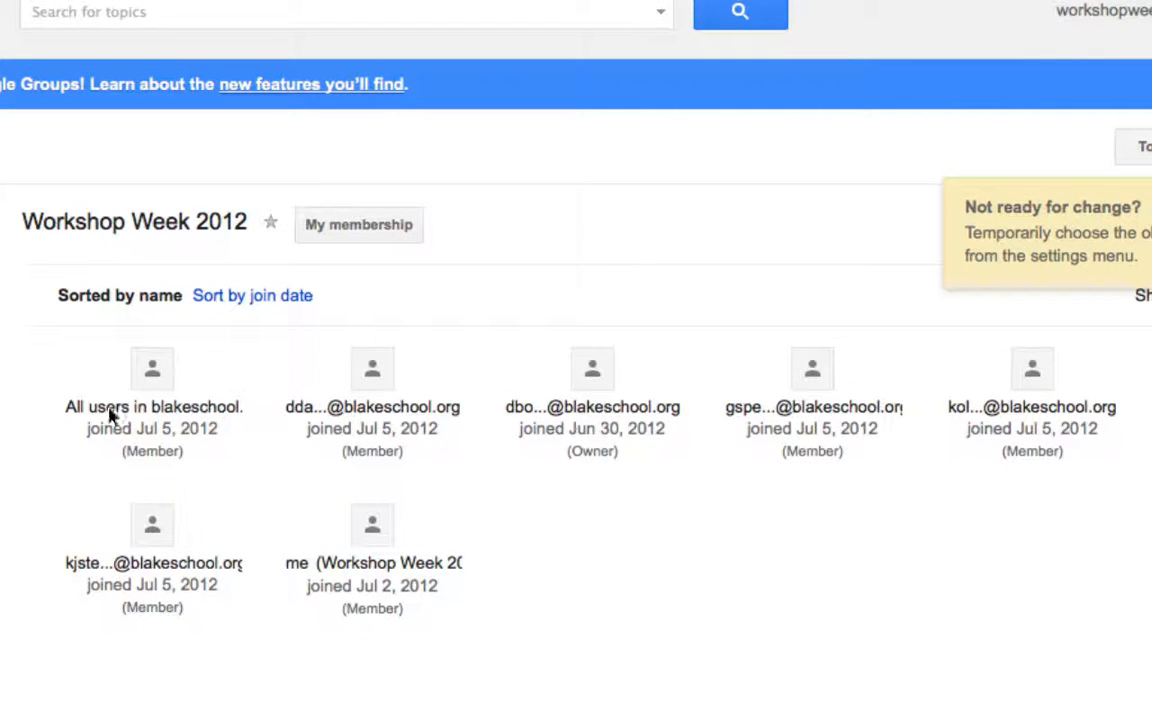
mouse_move(765, 433)
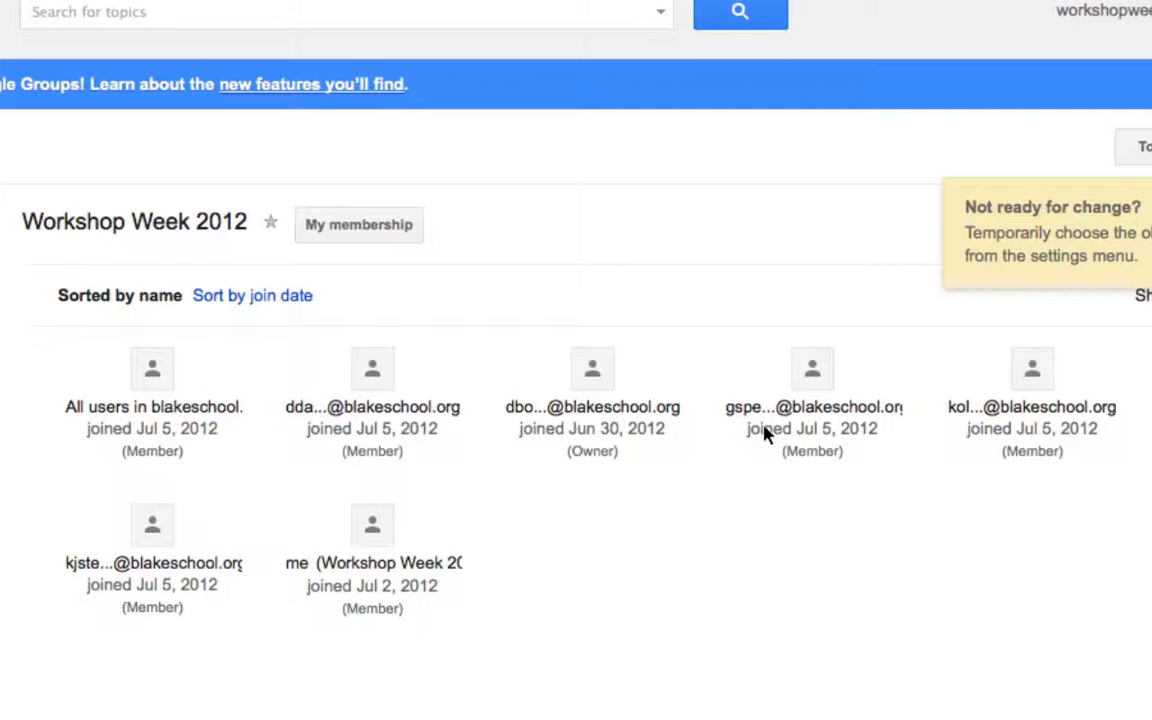
mouse_move(377, 510)
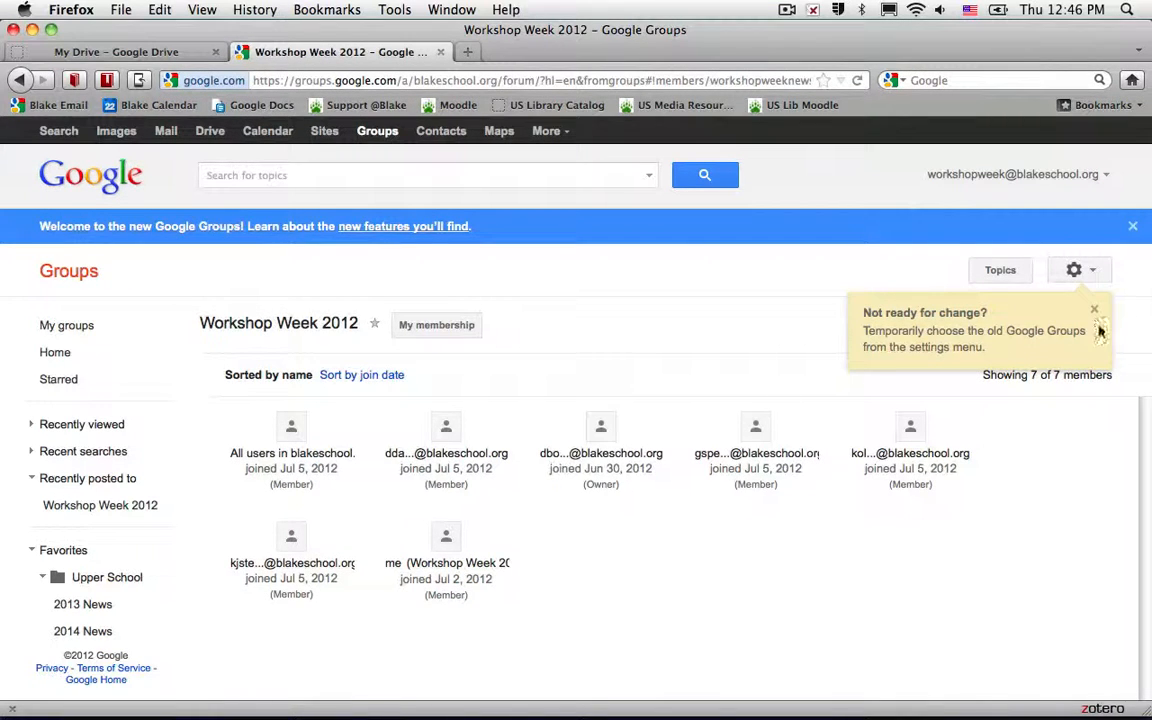
mouse_move(1074, 270)
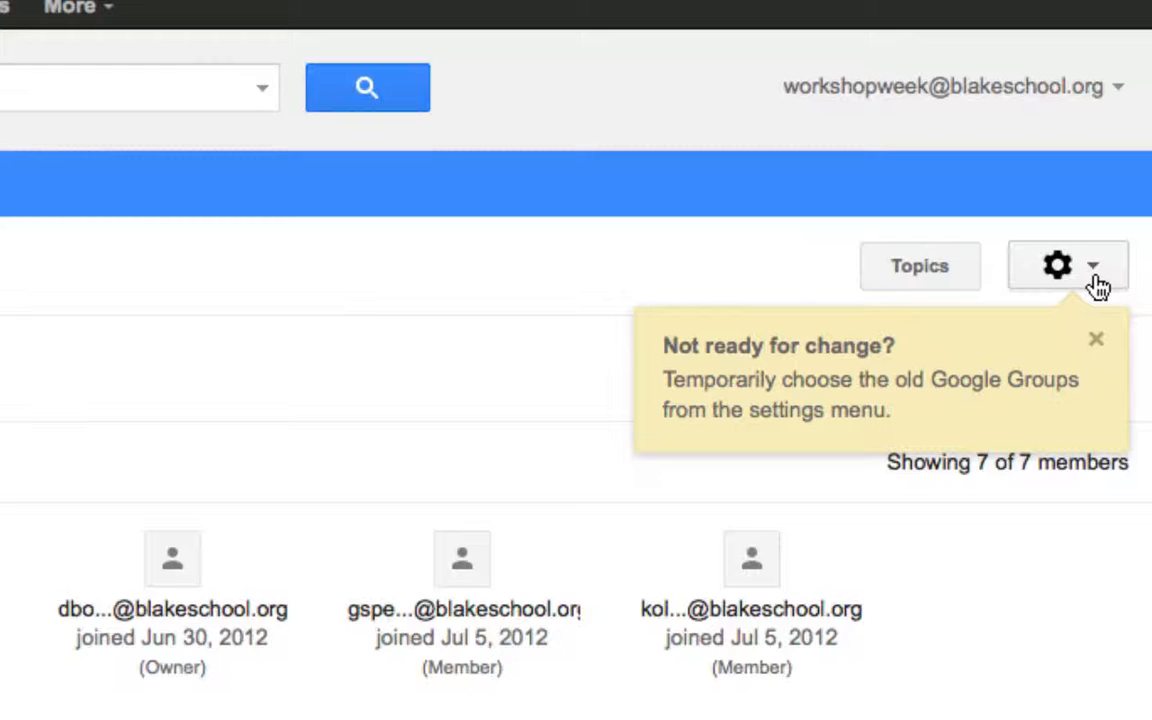
Temporarily revert to the old Google Groups interface from the settings menu
click(1057, 265)
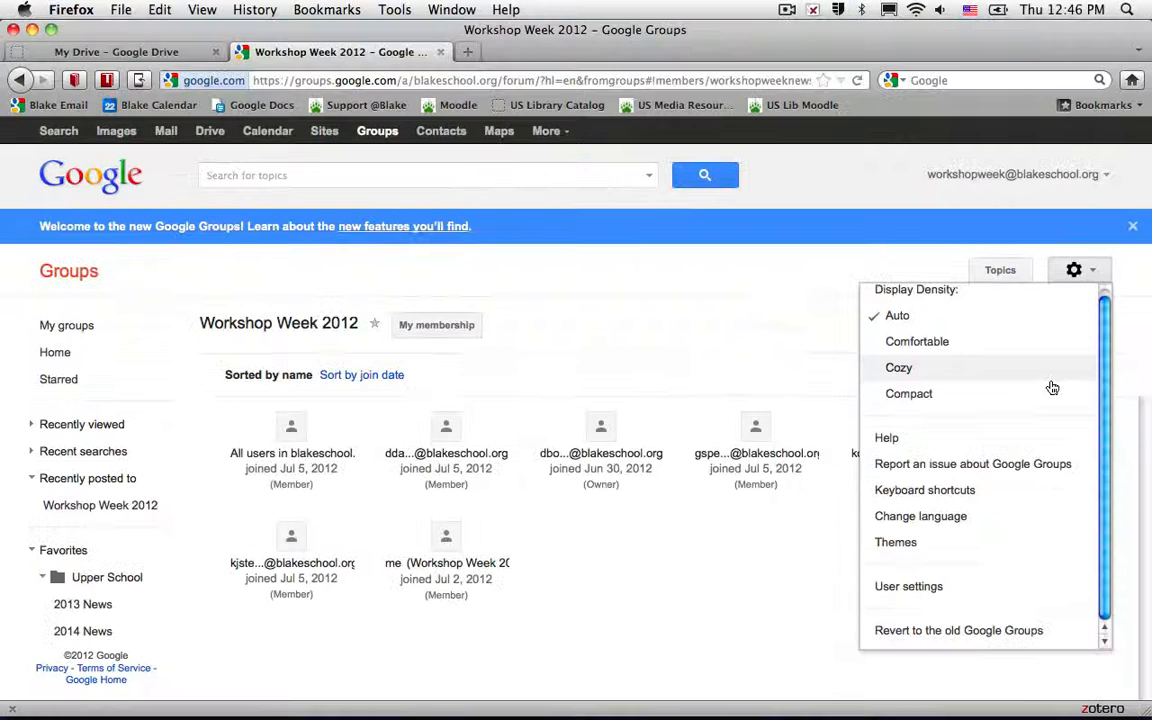
click(958, 630)
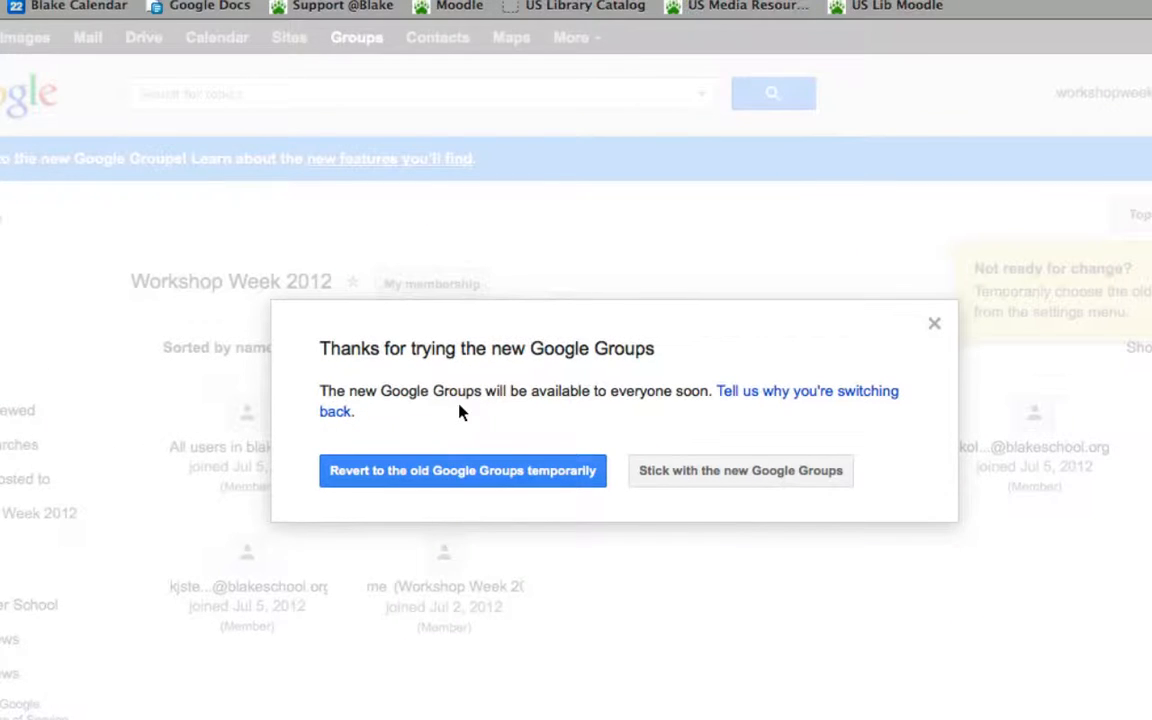
mouse_move(462, 471)
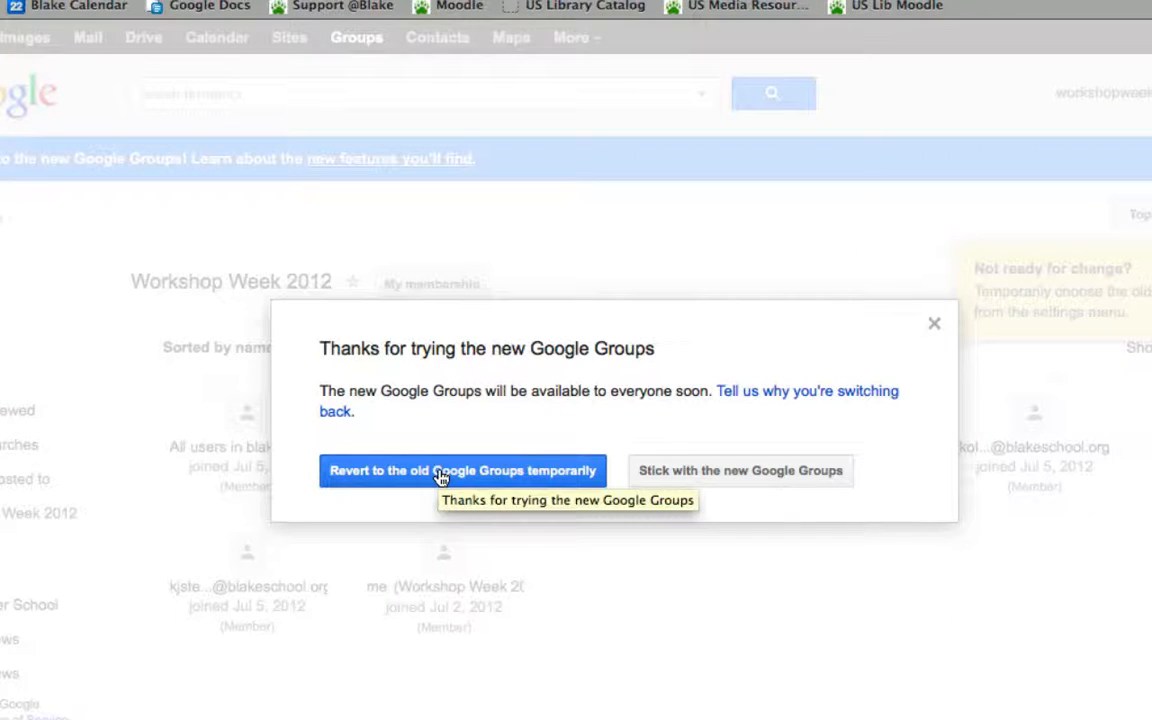
click(462, 470)
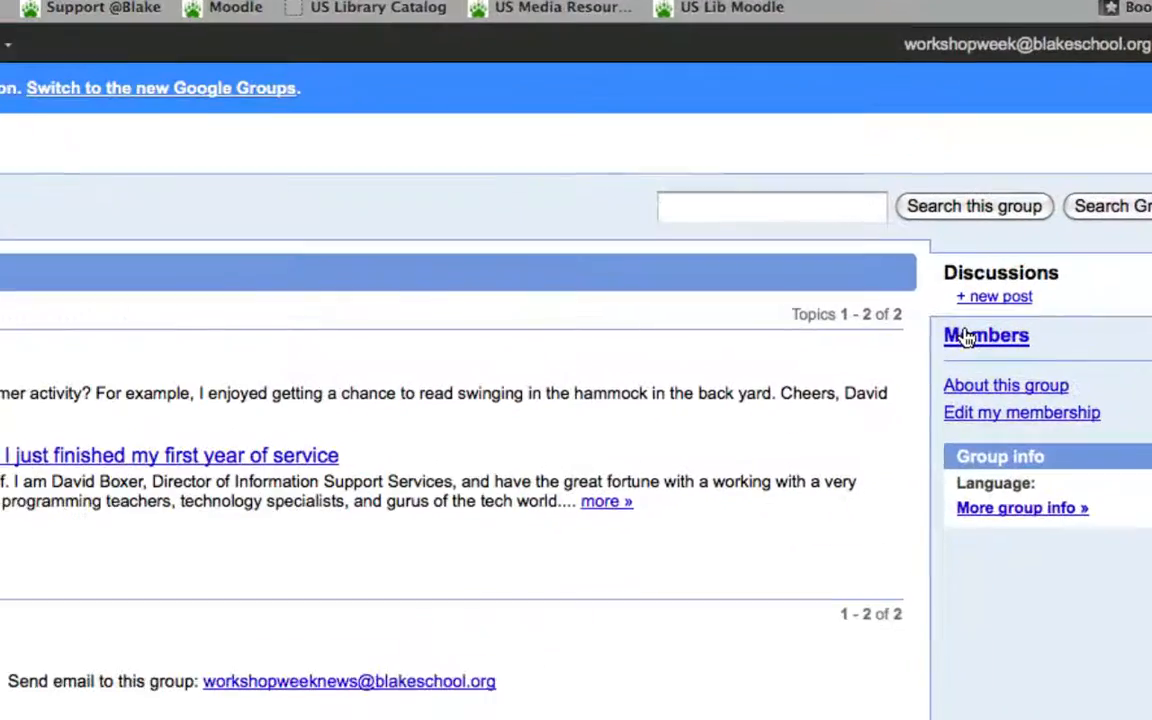
Open the old-style Members page and sort members by join date
click(986, 335)
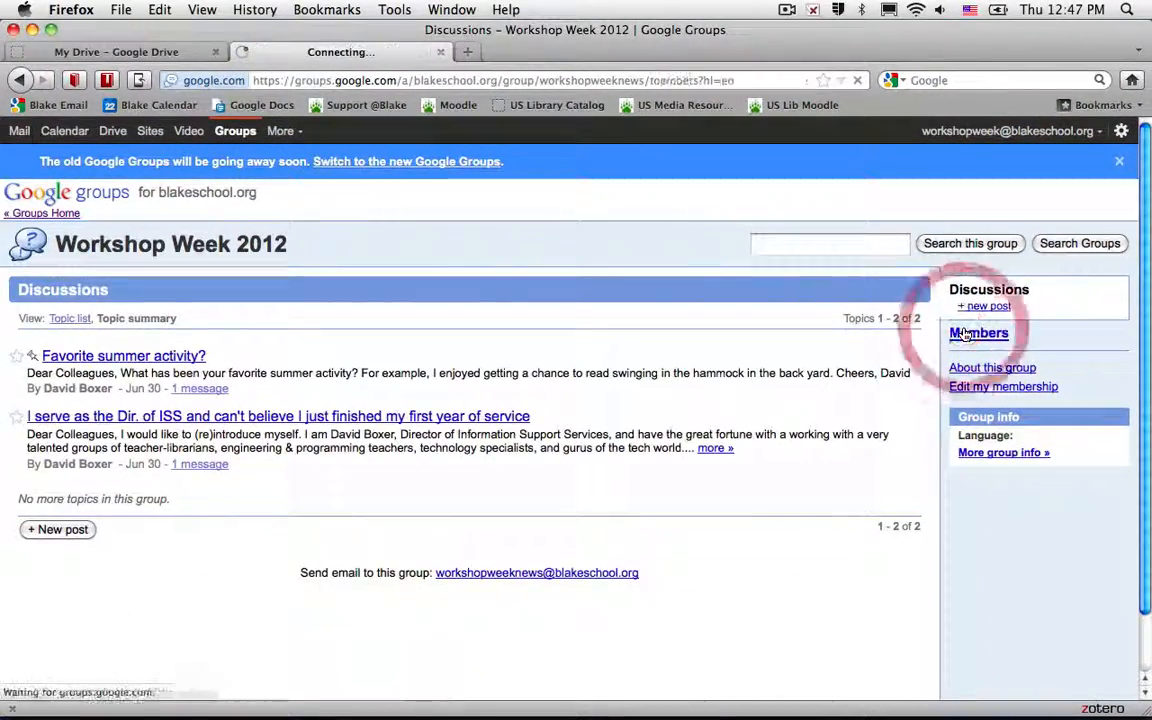
click(979, 333)
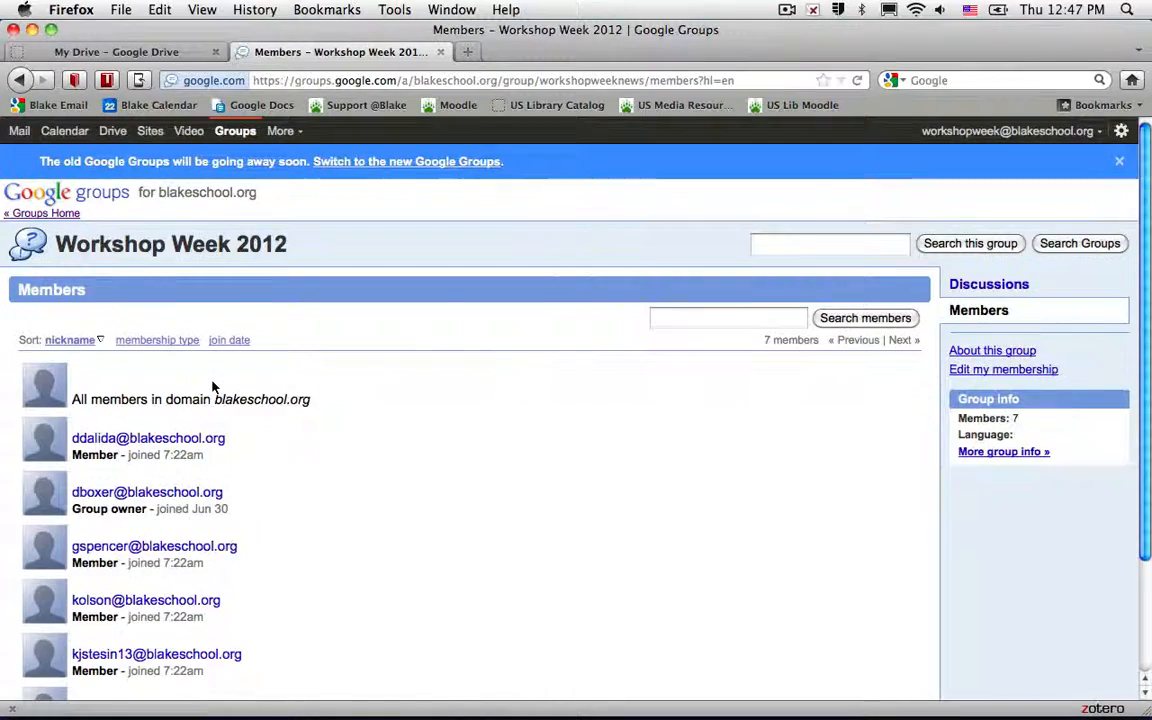
scroll(down, 3)
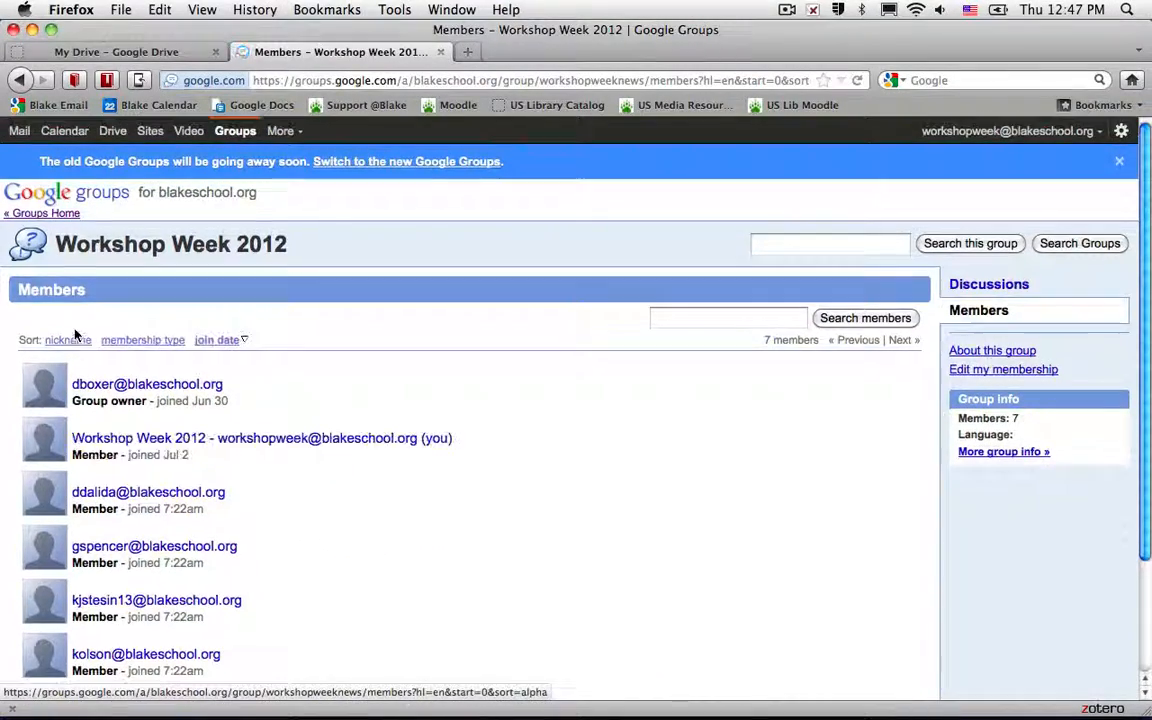
click(728, 317)
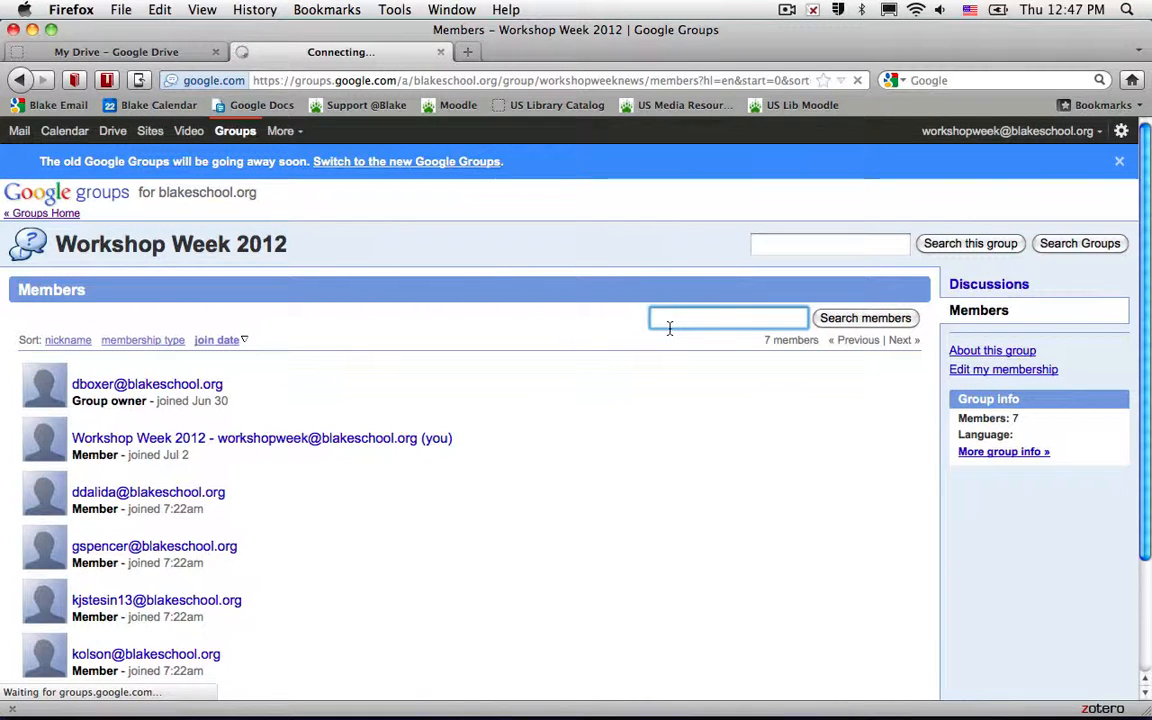
text(gspencer)
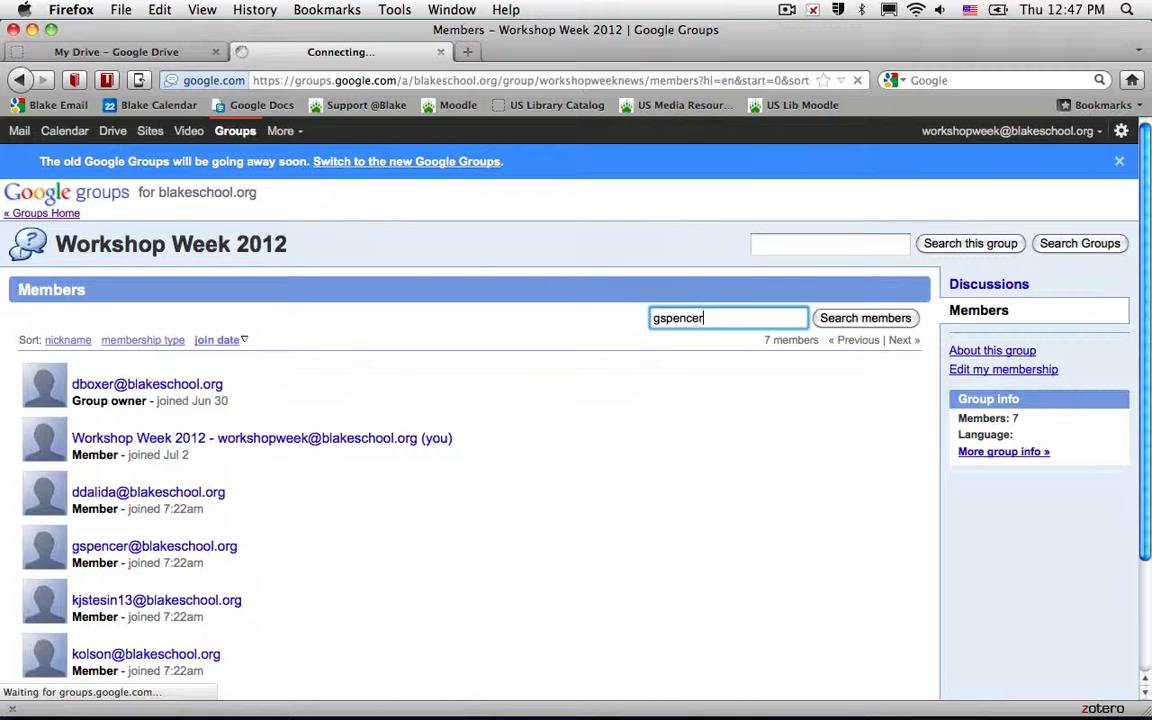
click(864, 318)
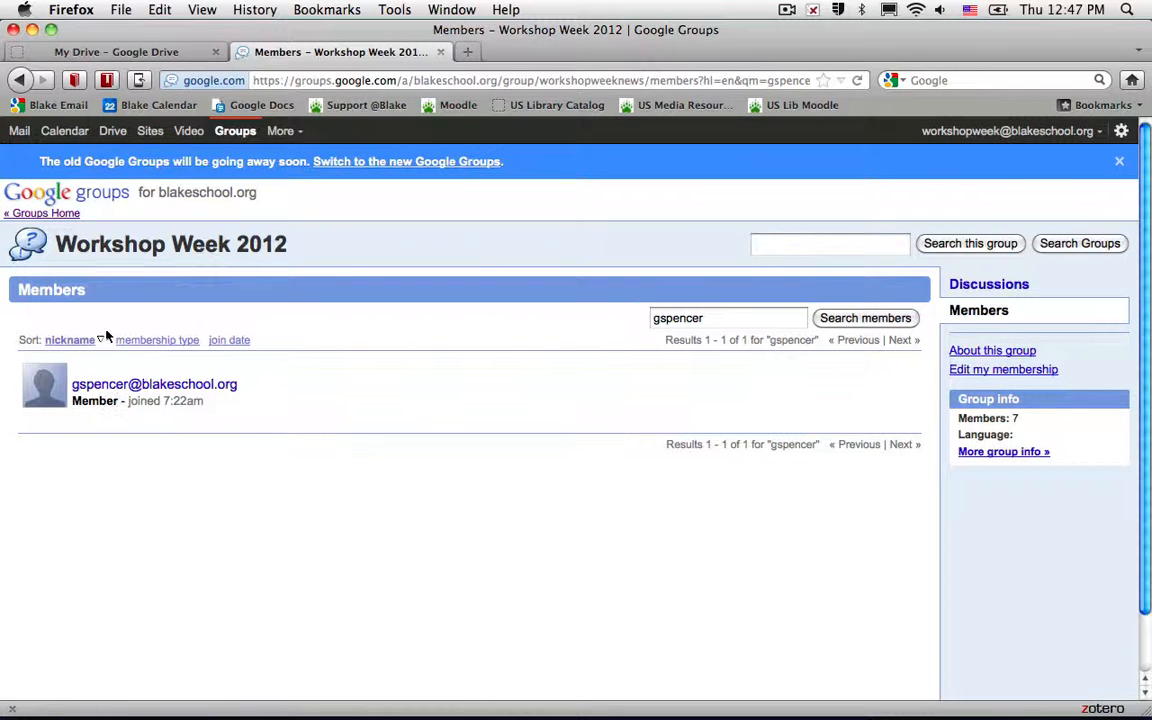
click(69, 339)
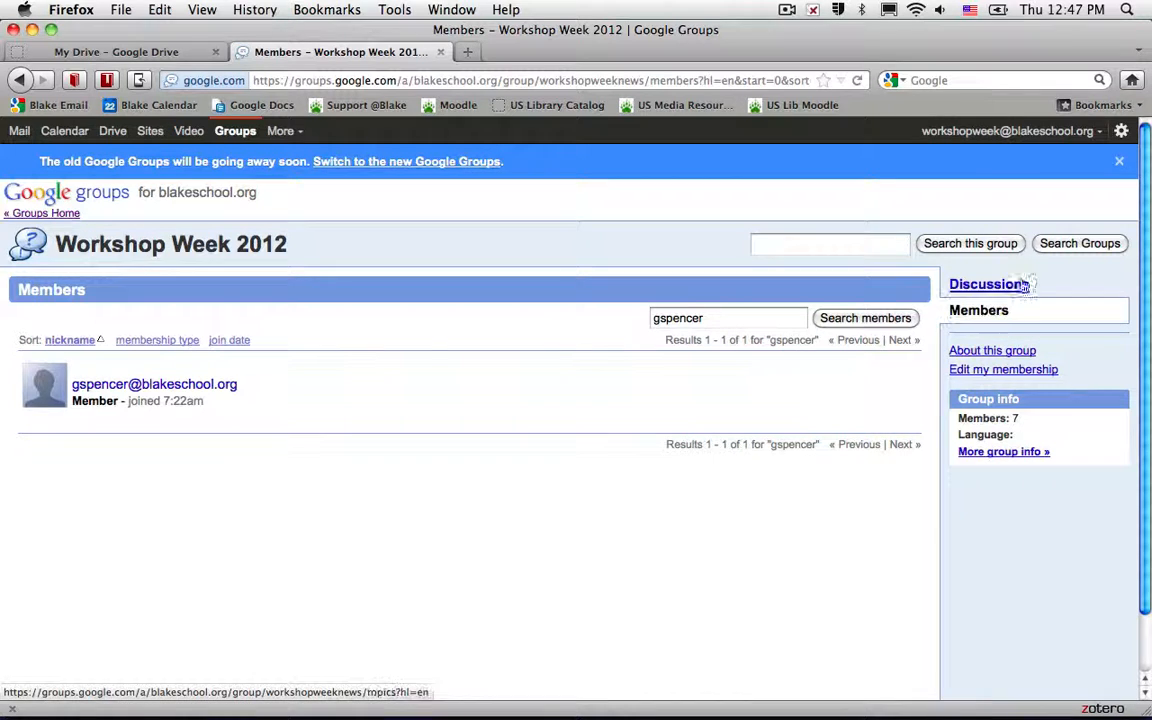
mouse_move(390, 193)
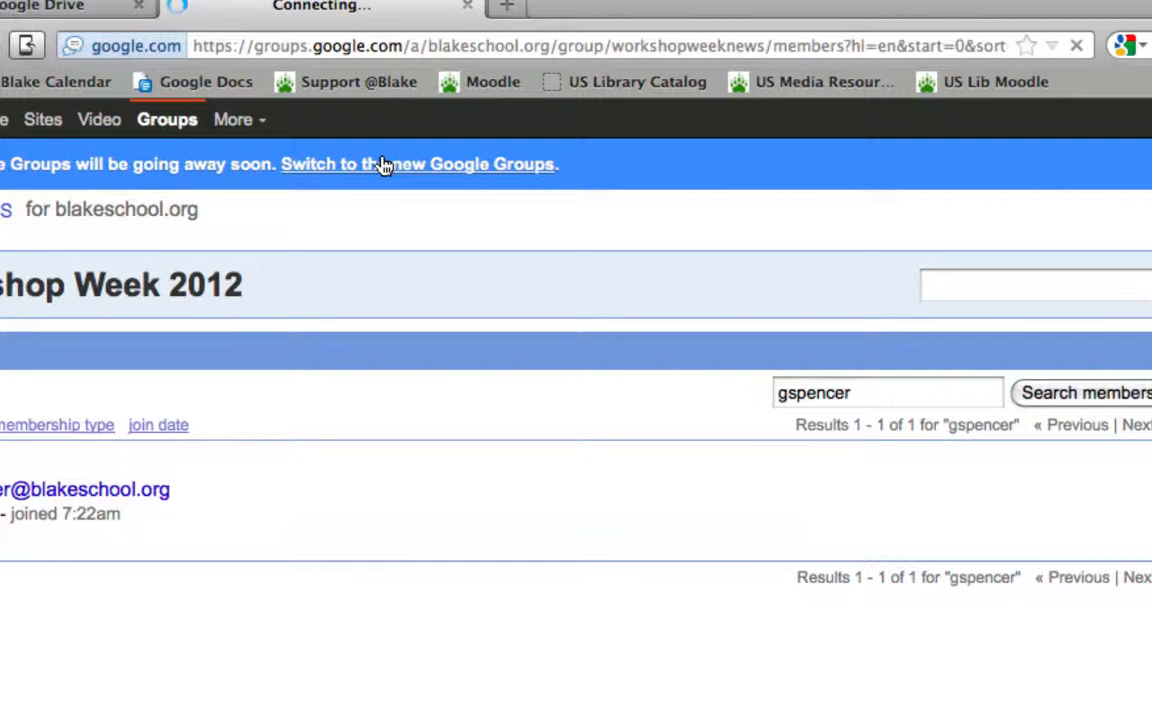
click(417, 163)
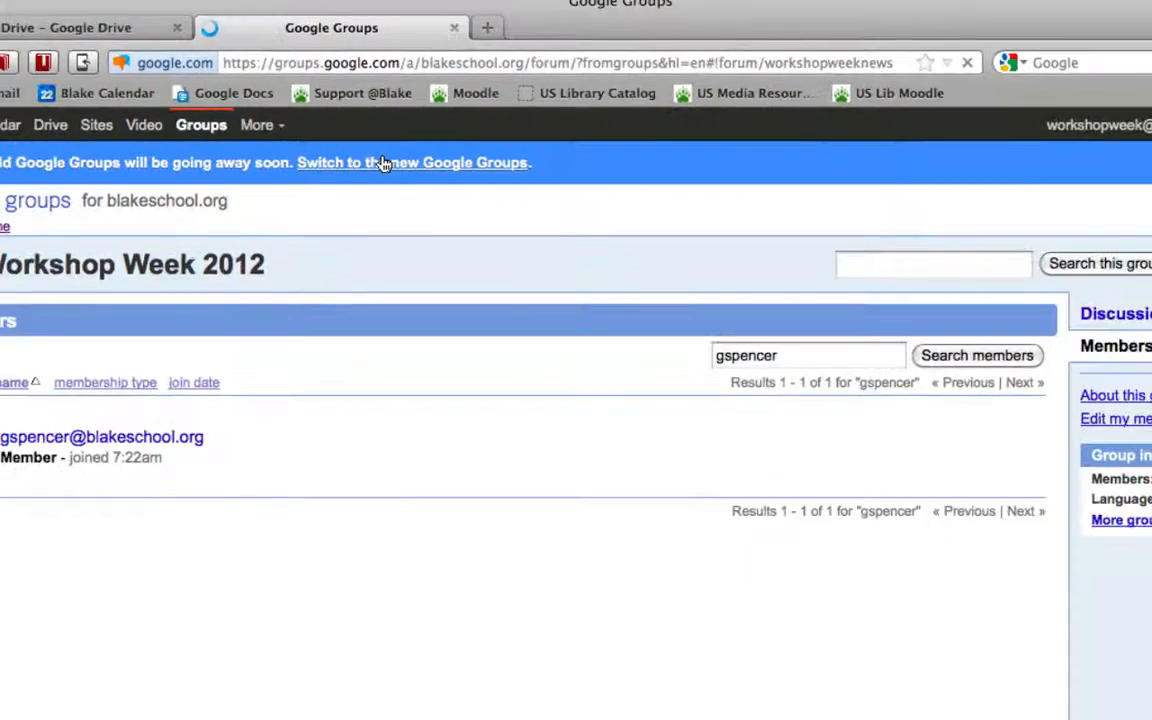
click(412, 162)
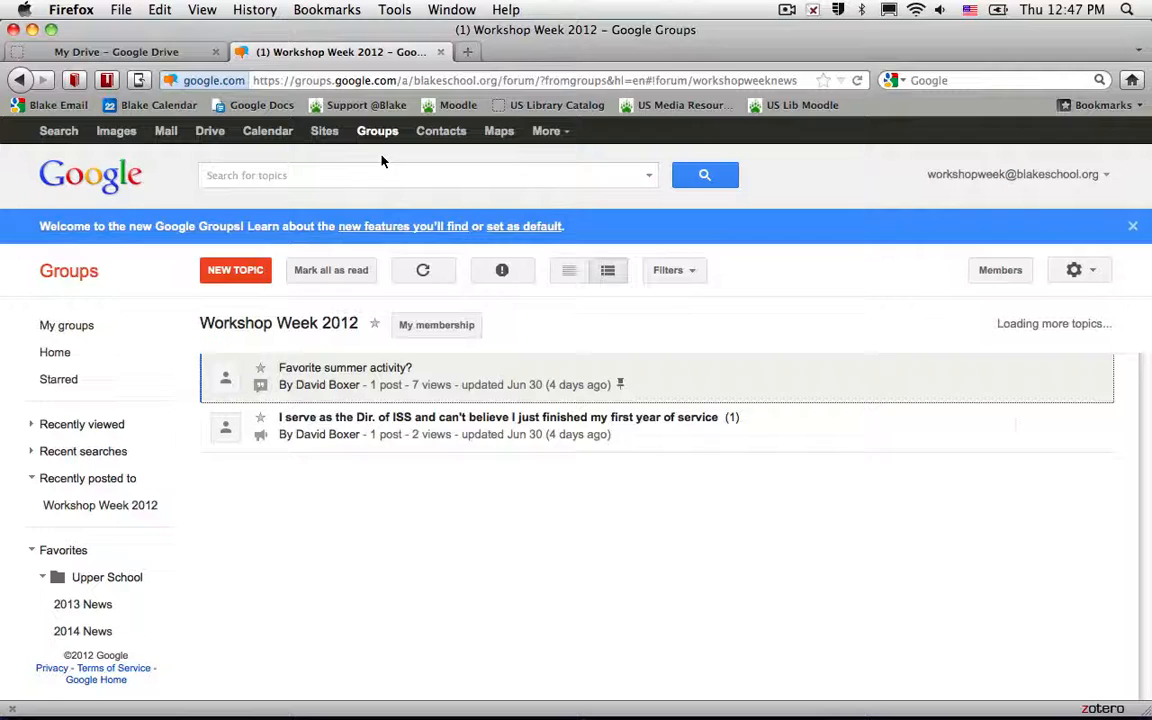